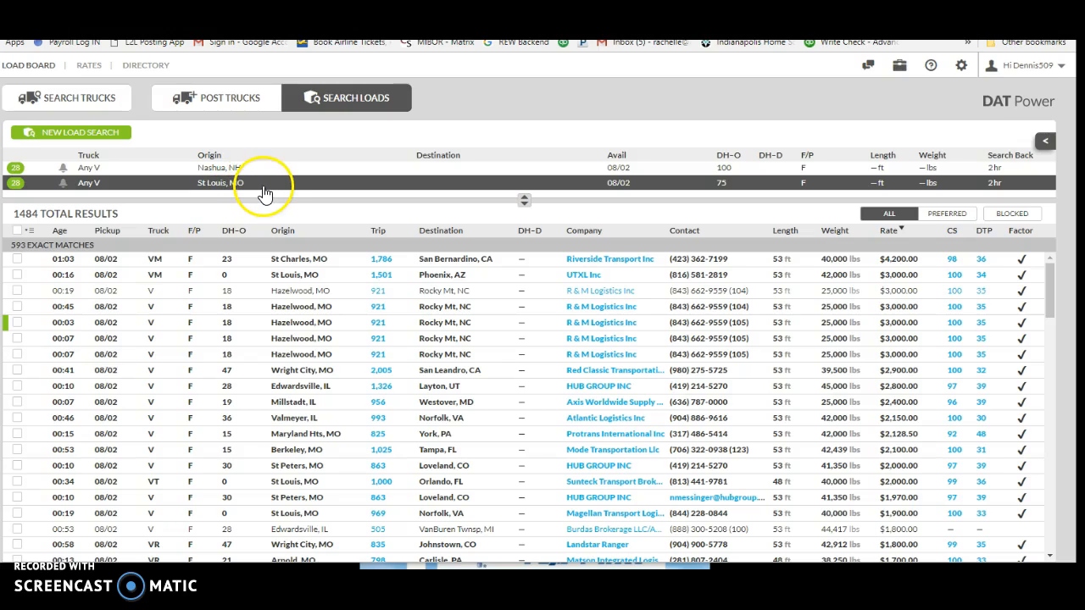
mouse_move(263, 184)
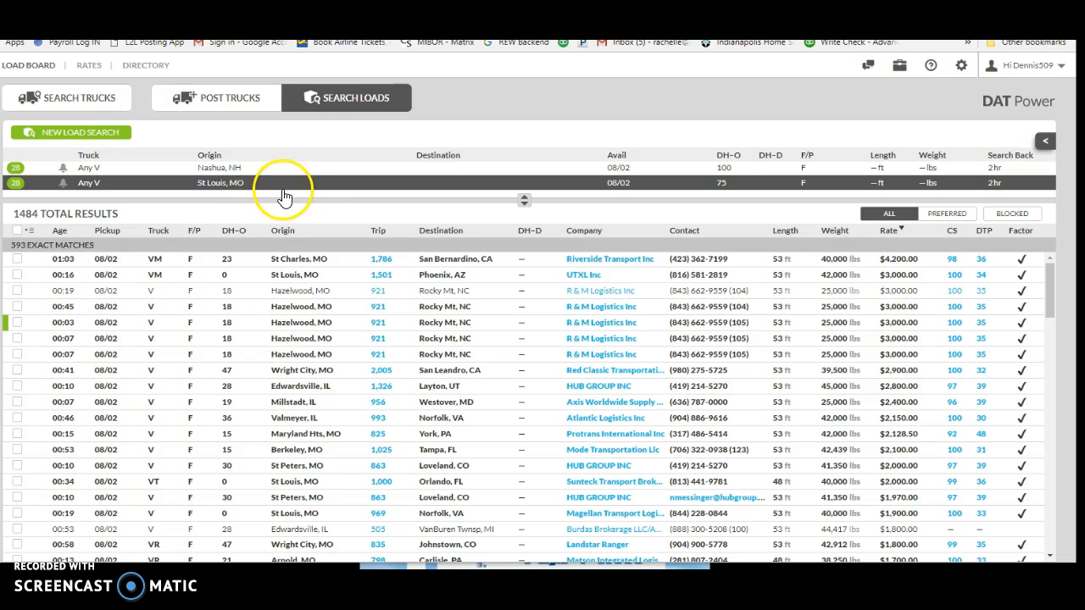
Step: Expand the St. Louis, MO van load search entry to reveal its edit and delete options
left_click(280, 183)
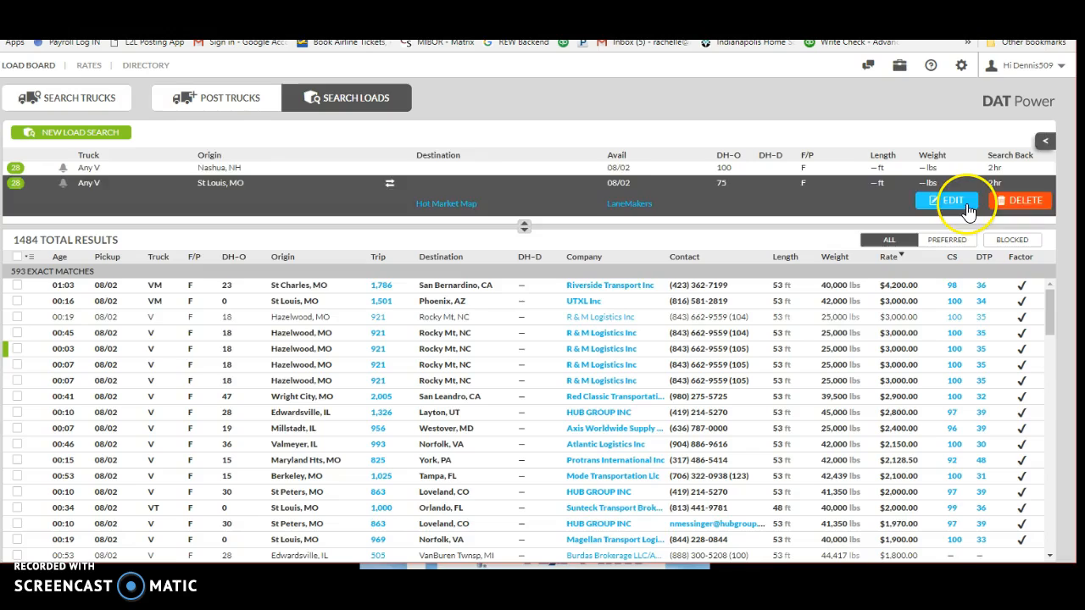
Step: Rerun the St. Louis load search with 100-mile origin deadhead and both full and partial loads
left_click(952, 200)
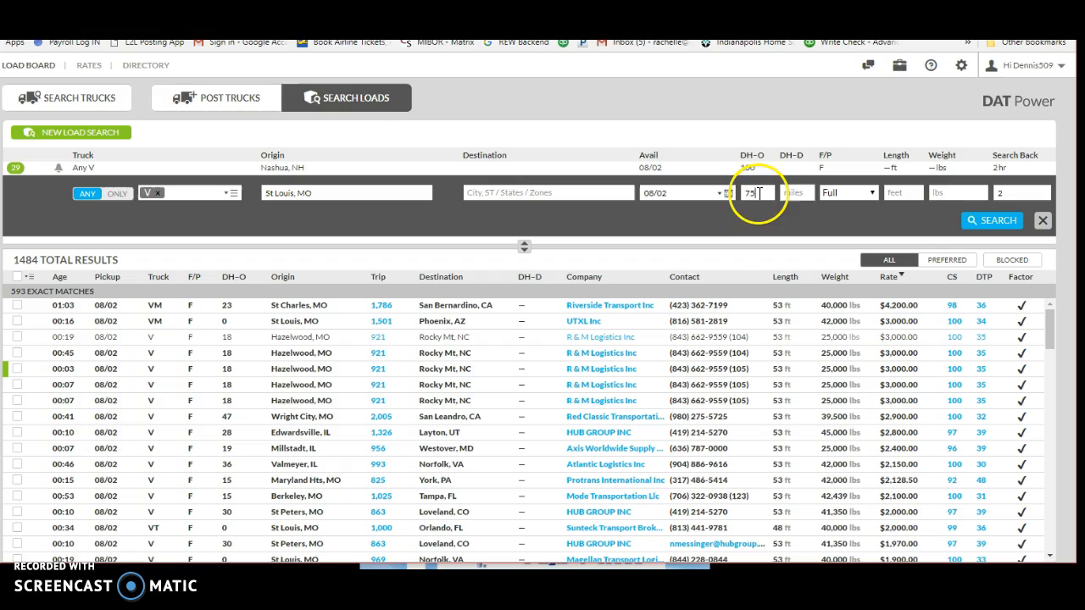
type("10")
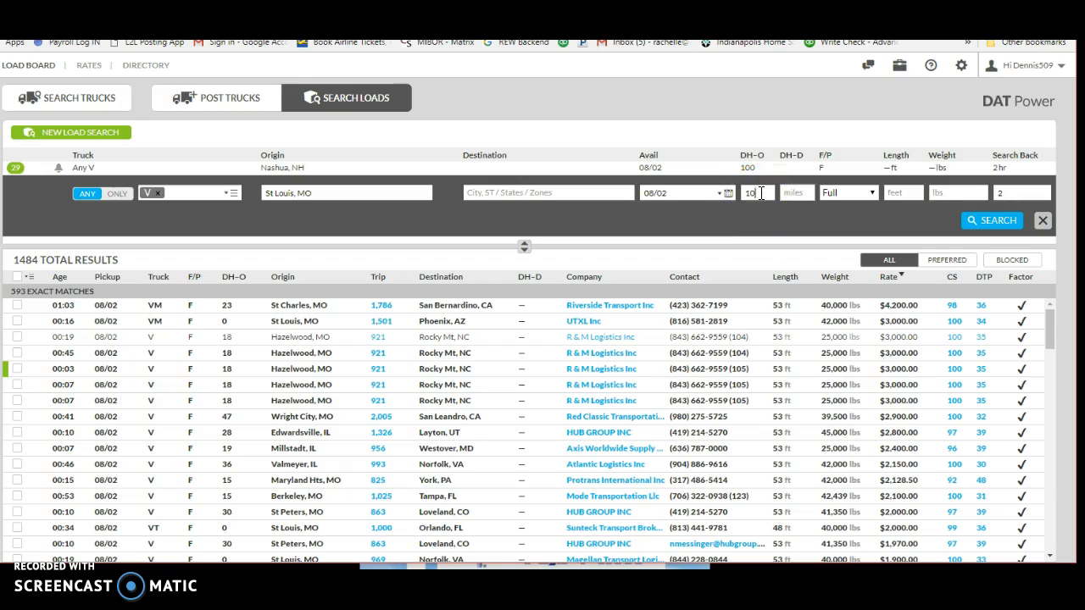
left_click(848, 193)
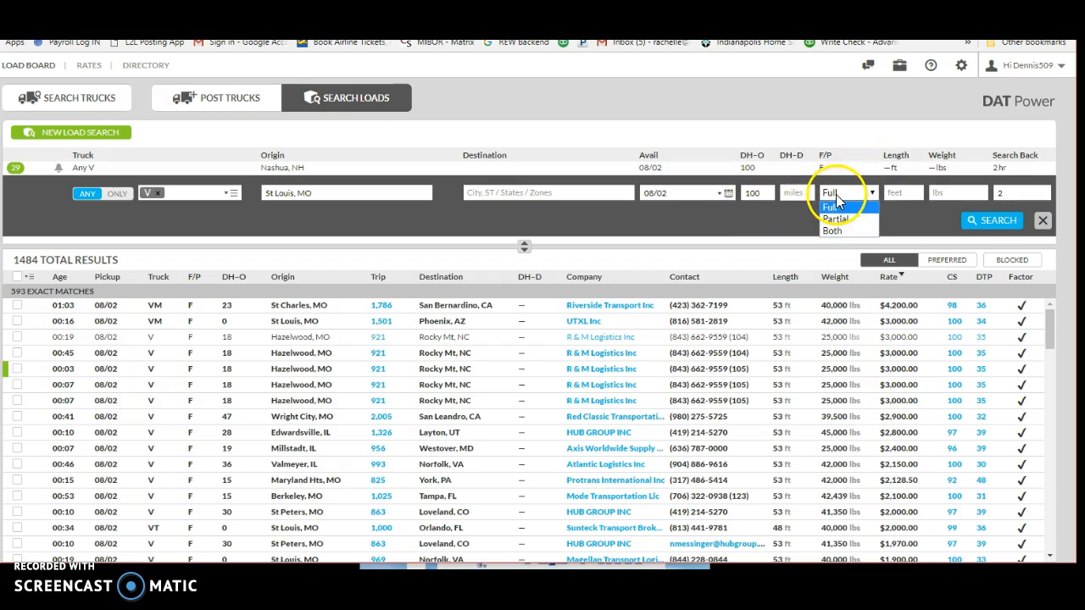
left_click(832, 230)
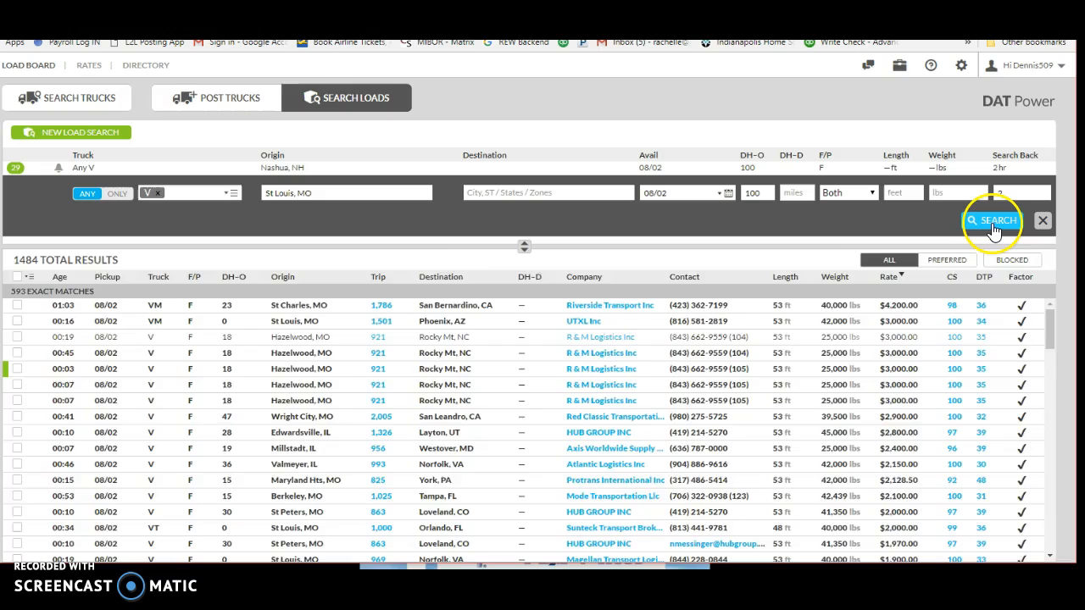
left_click(992, 220)
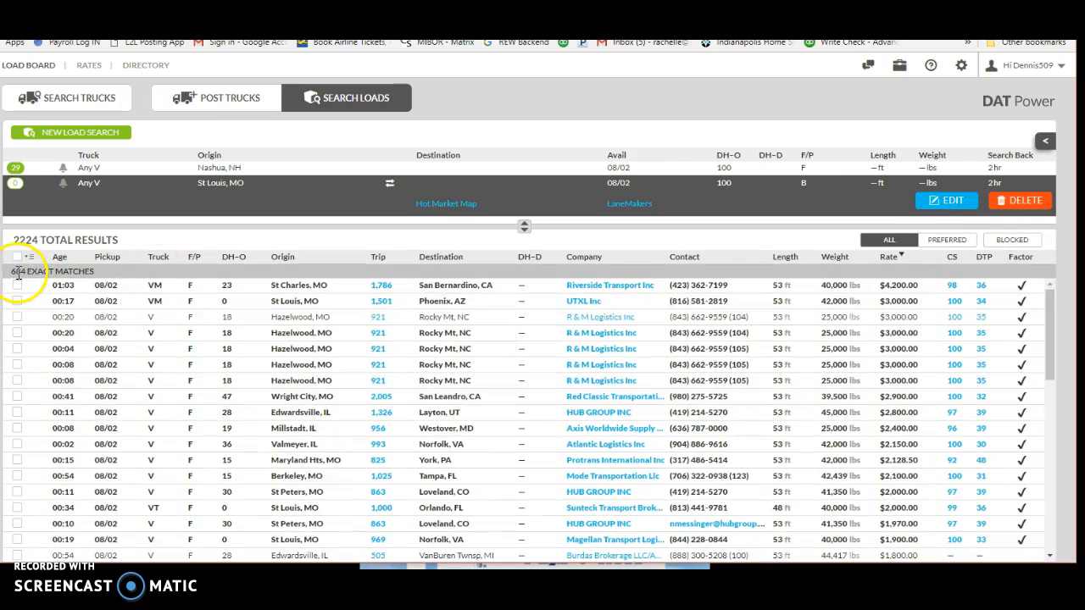
mouse_move(24, 271)
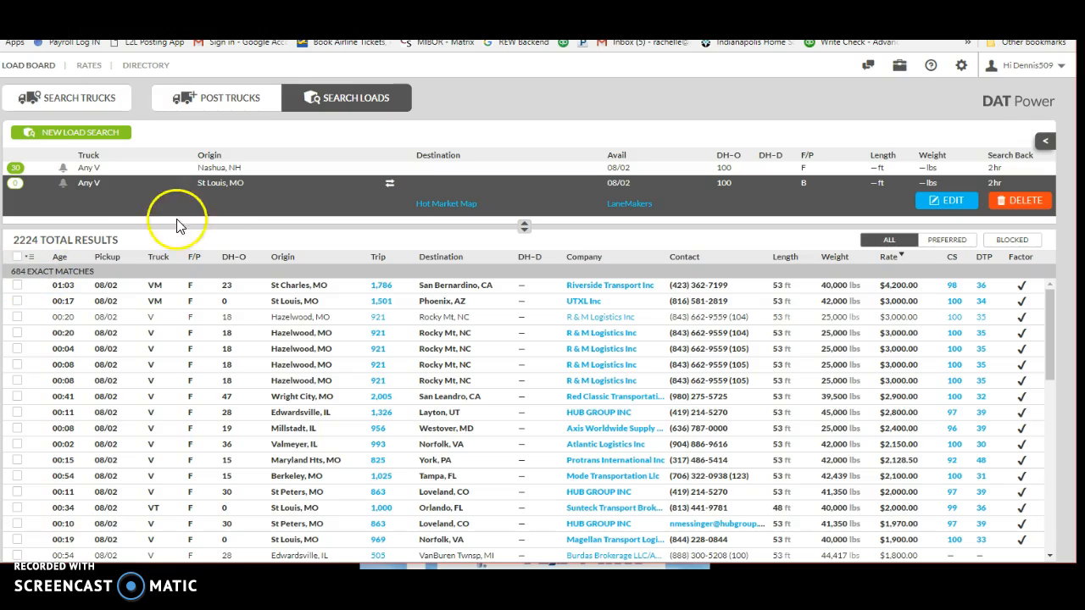
mouse_move(724, 187)
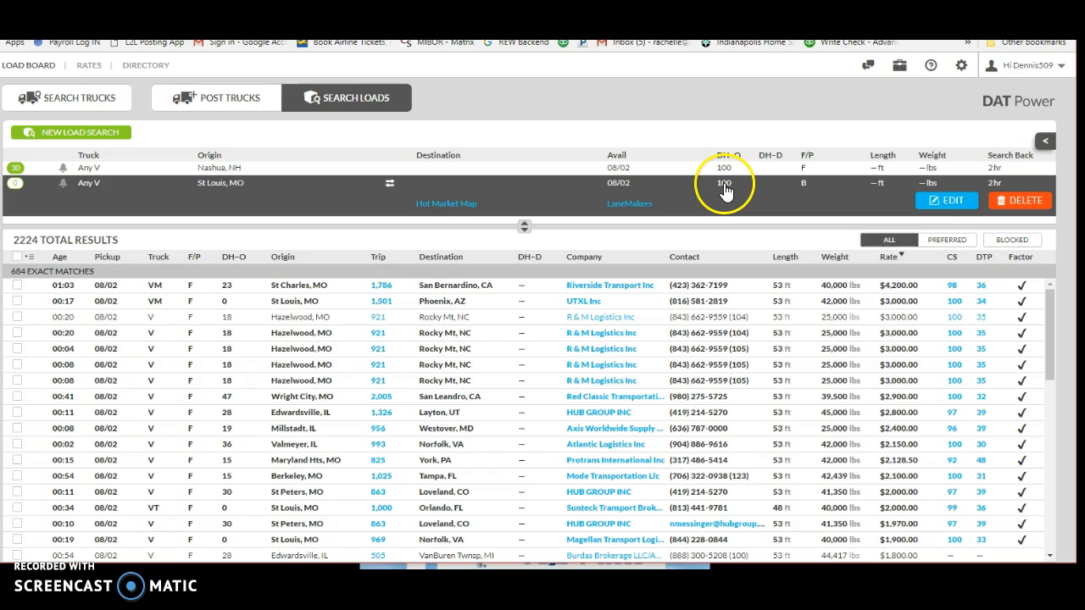
mouse_move(805, 195)
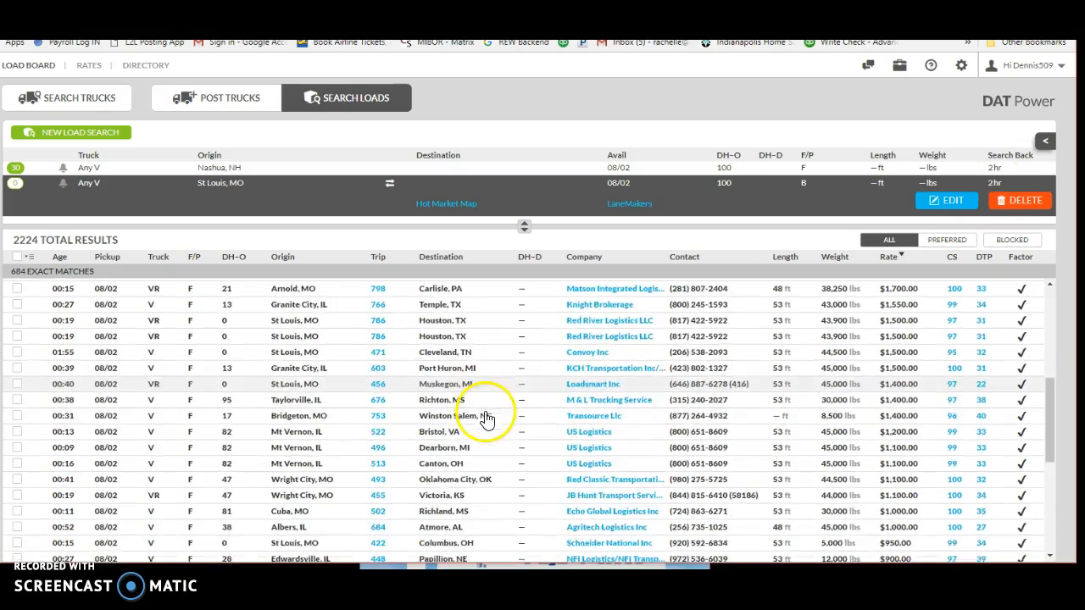
Step: Review the 2,224 St. Louis load results with the highest-paying loads listed first
left_click(888, 256)
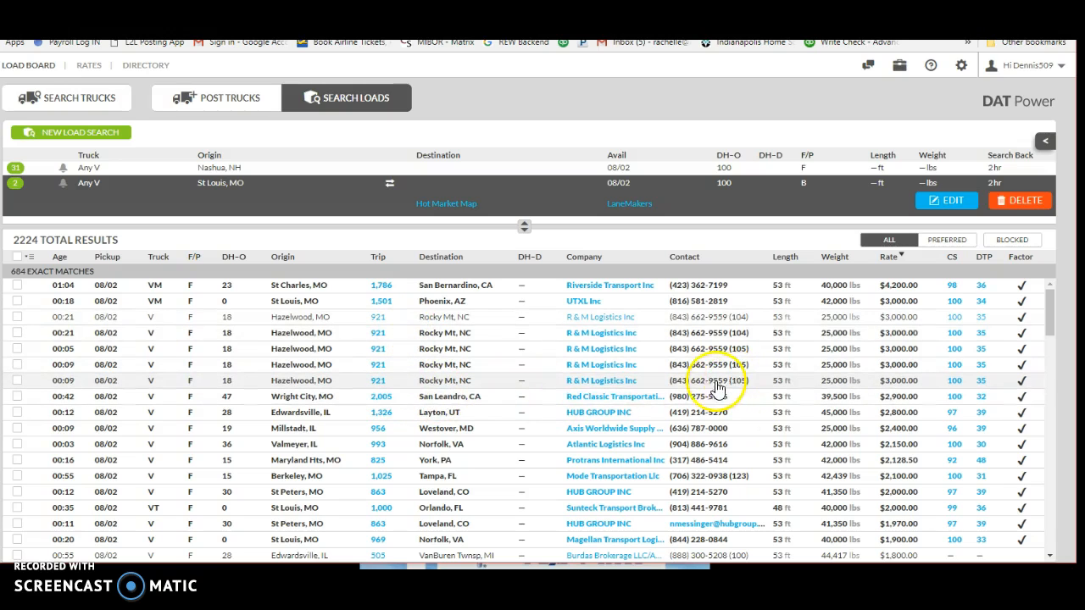
mouse_move(411, 381)
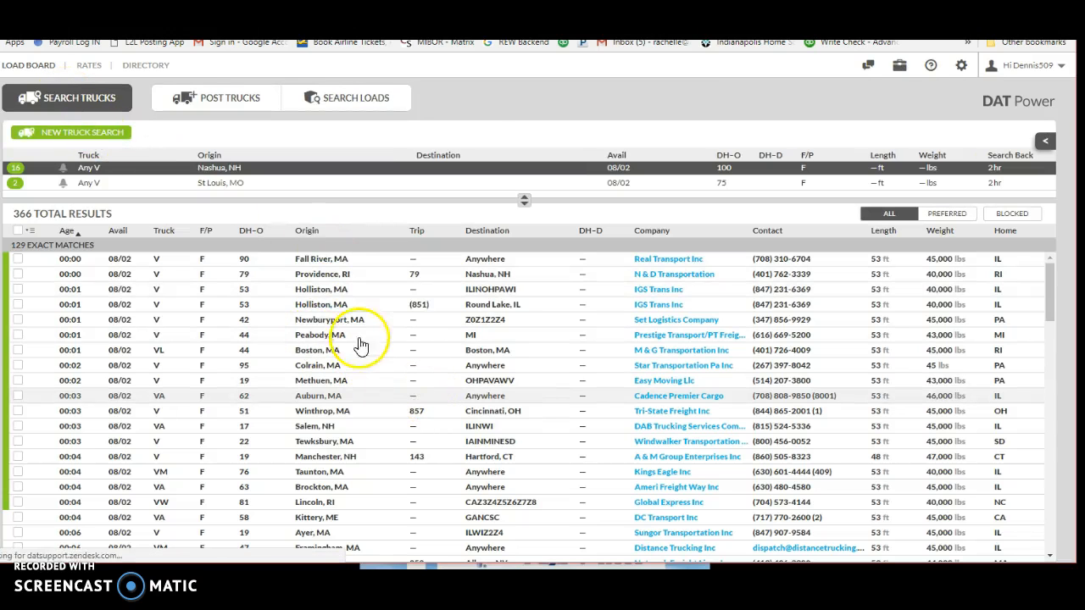
Step: Select the St. Louis truck search (193 results) and open it for editing
left_click(220, 182)
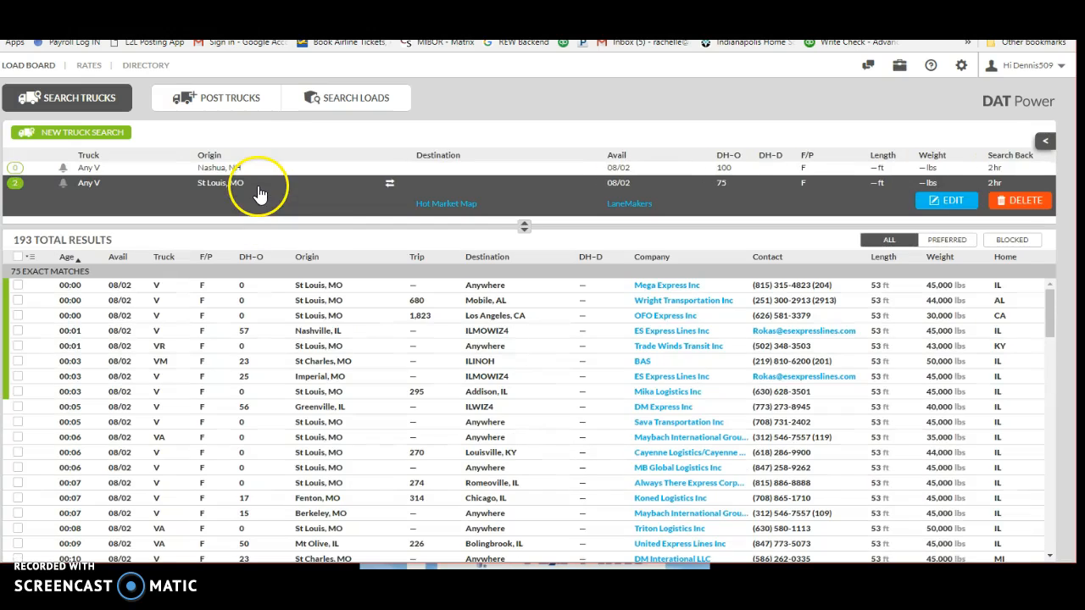
mouse_move(957, 225)
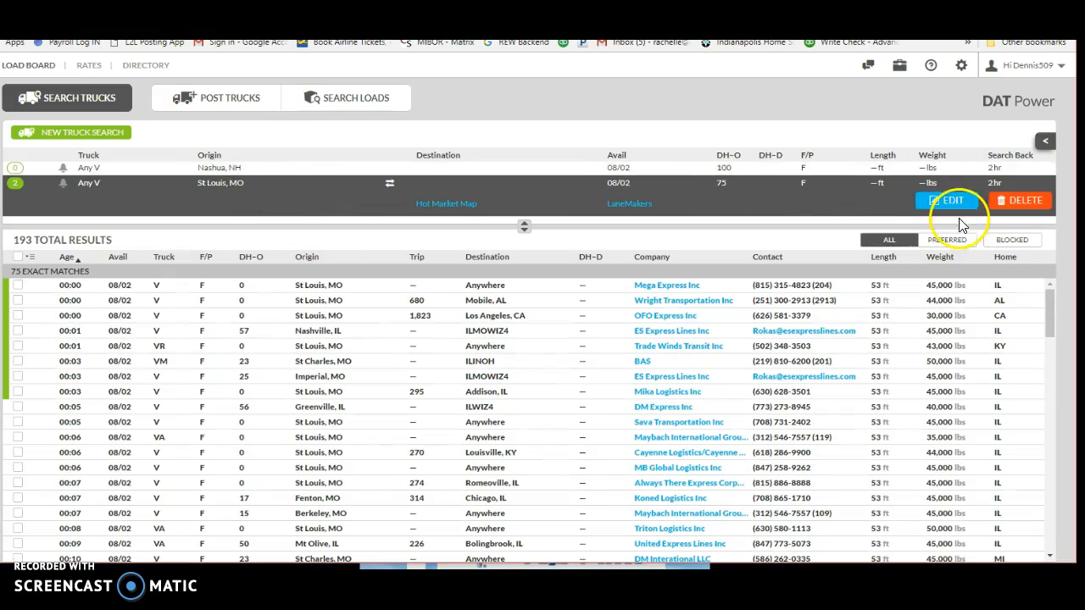
left_click(946, 200)
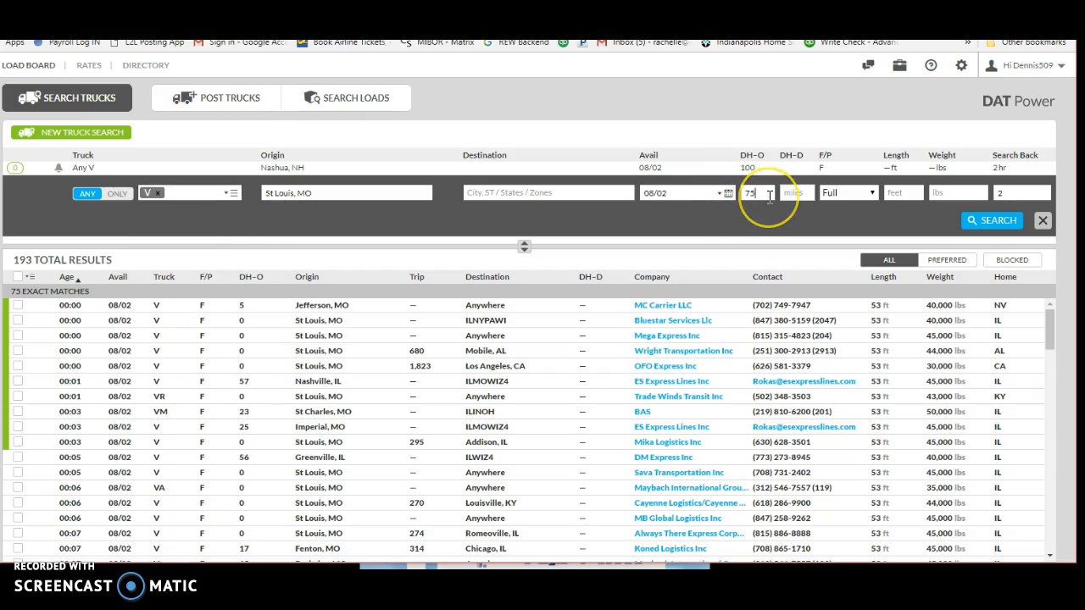
Step: Rerun the St. Louis truck search with a 100-mile deadhead and both full and partial loads
type("100")
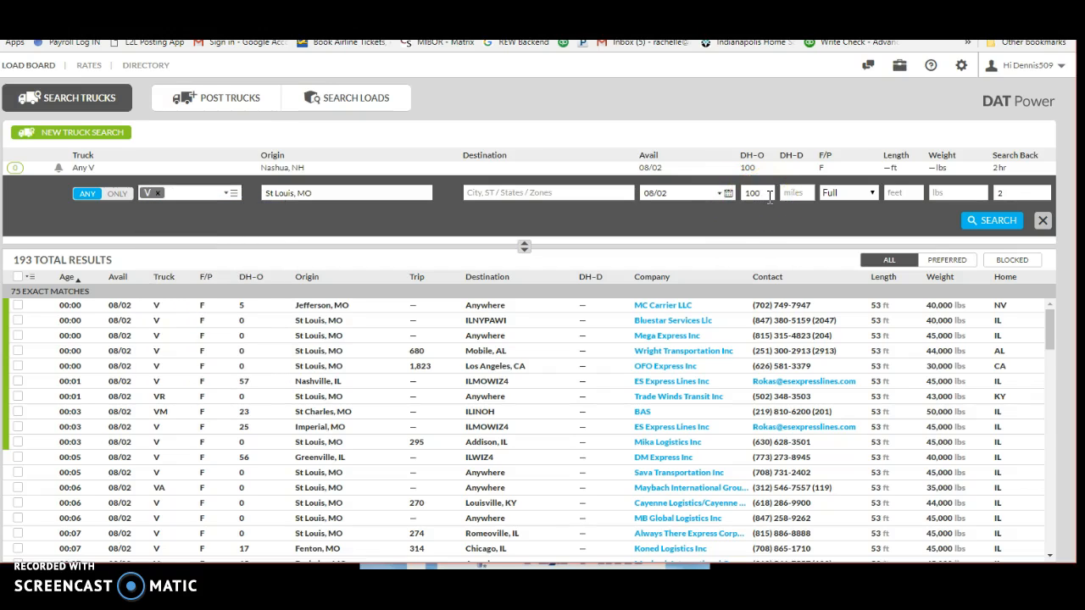
left_click(869, 193)
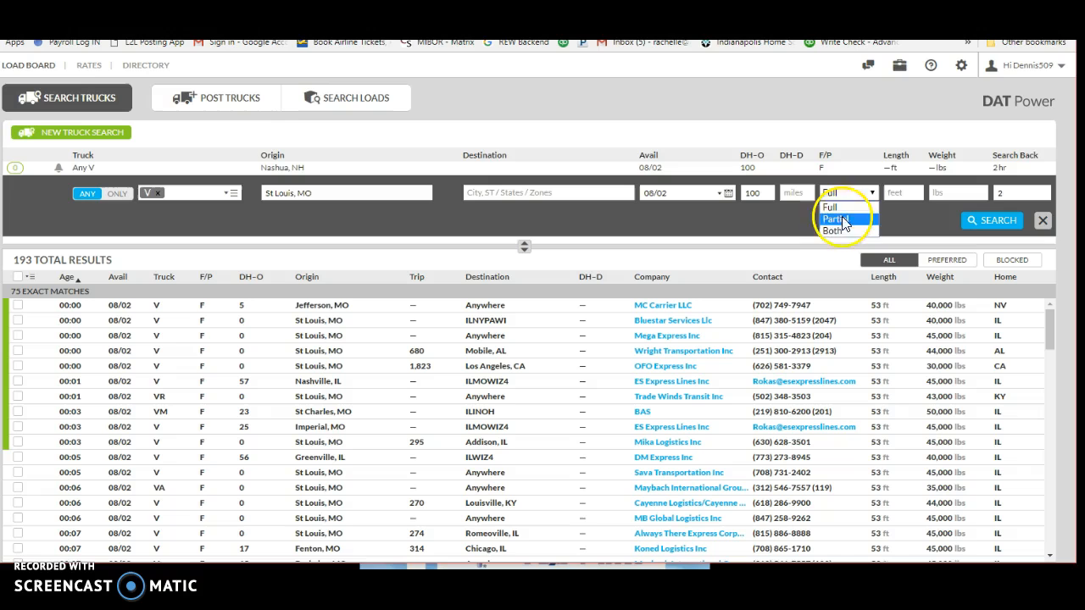
left_click(836, 230)
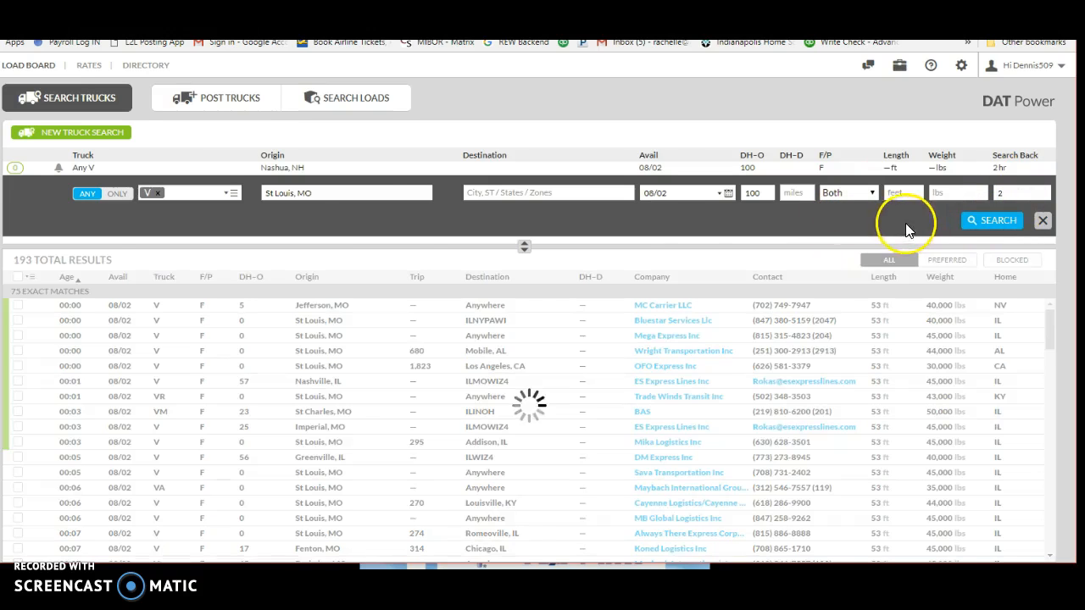
left_click(991, 221)
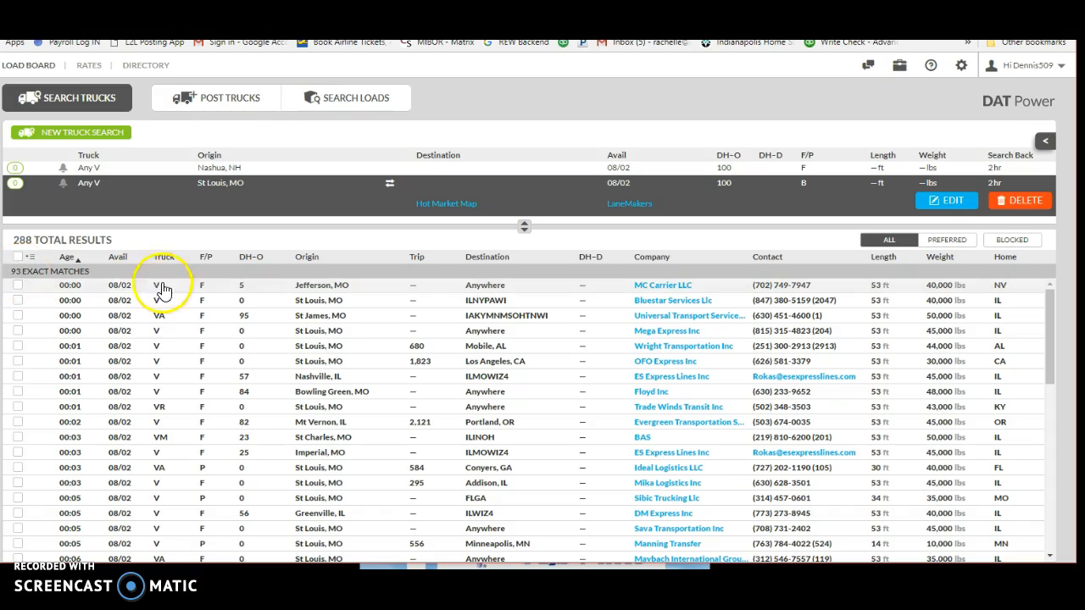
mouse_move(119, 284)
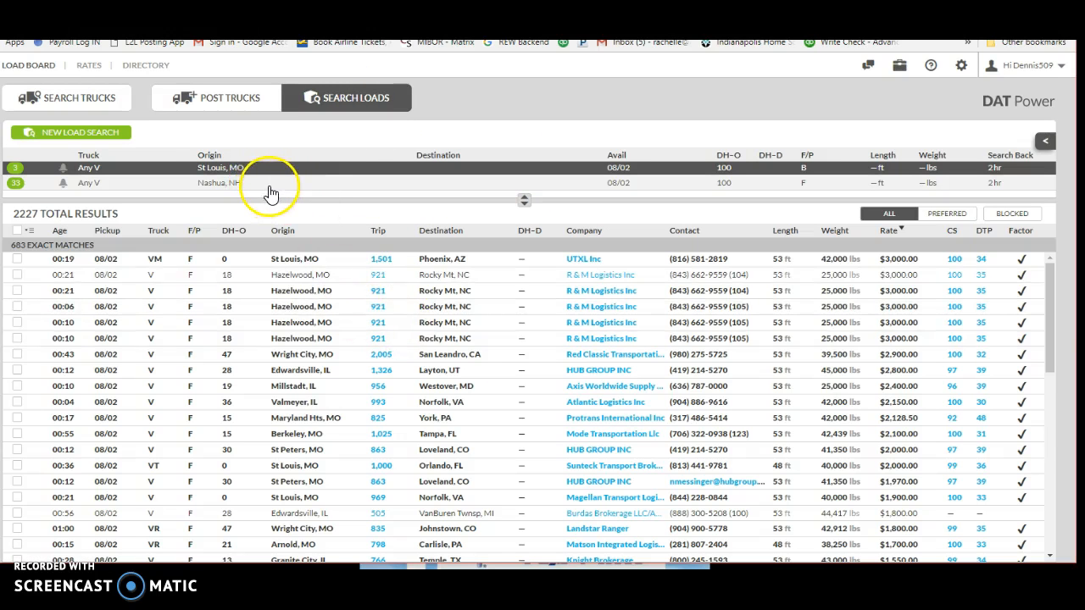
Step: Show the Nashua, NH load results (959 loads, 316 exact matches) and scroll through them
left_click(254, 183)
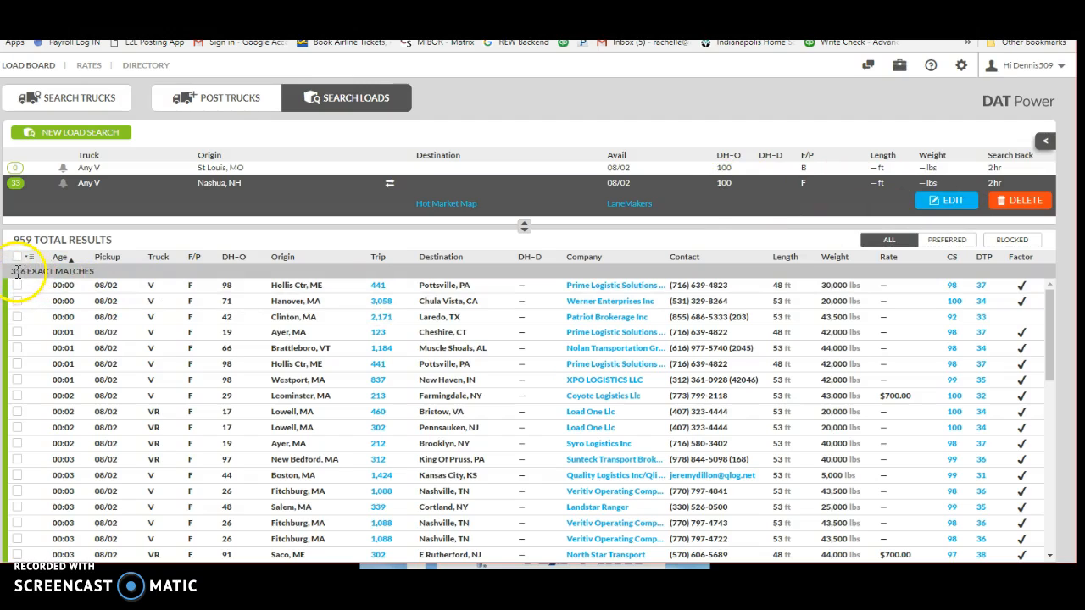
scroll("down", 3)
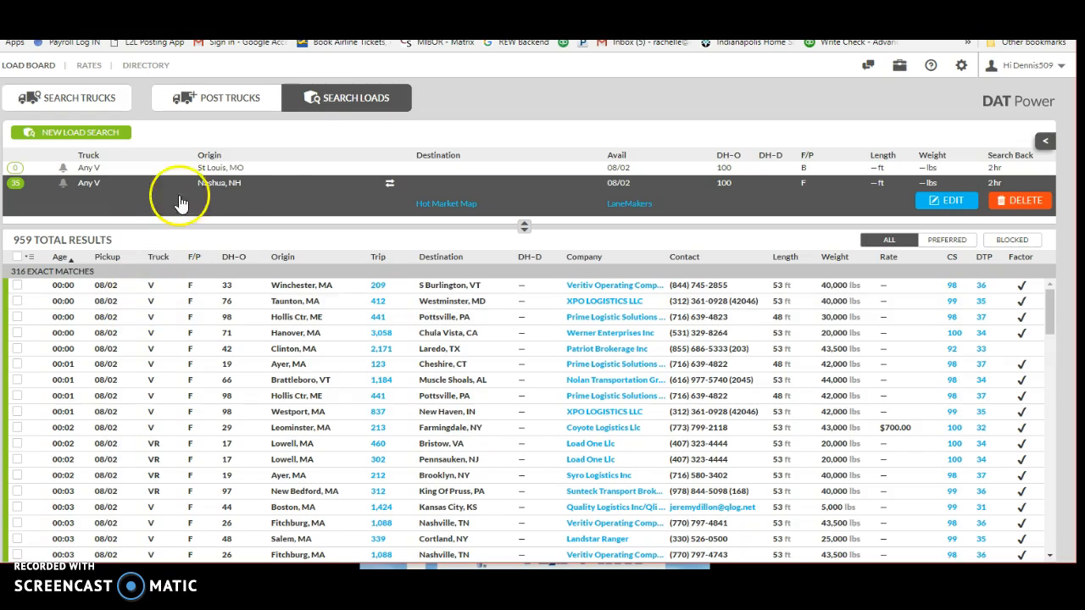
Step: Select the Nashua, NH truck search under truck searches and open it for editing
left_click(66, 97)
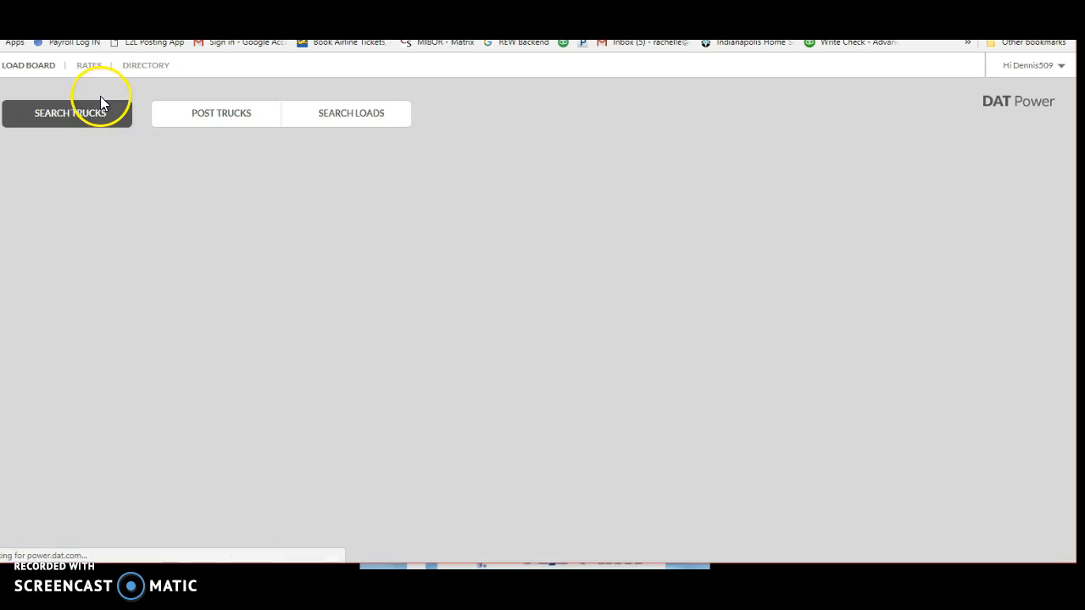
left_click(67, 113)
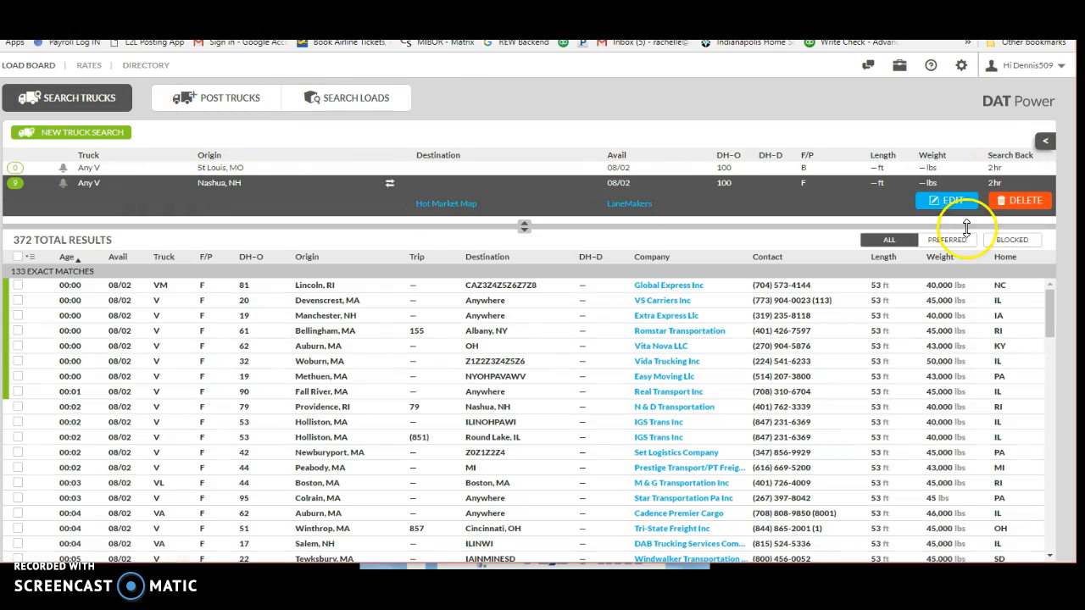
left_click(946, 200)
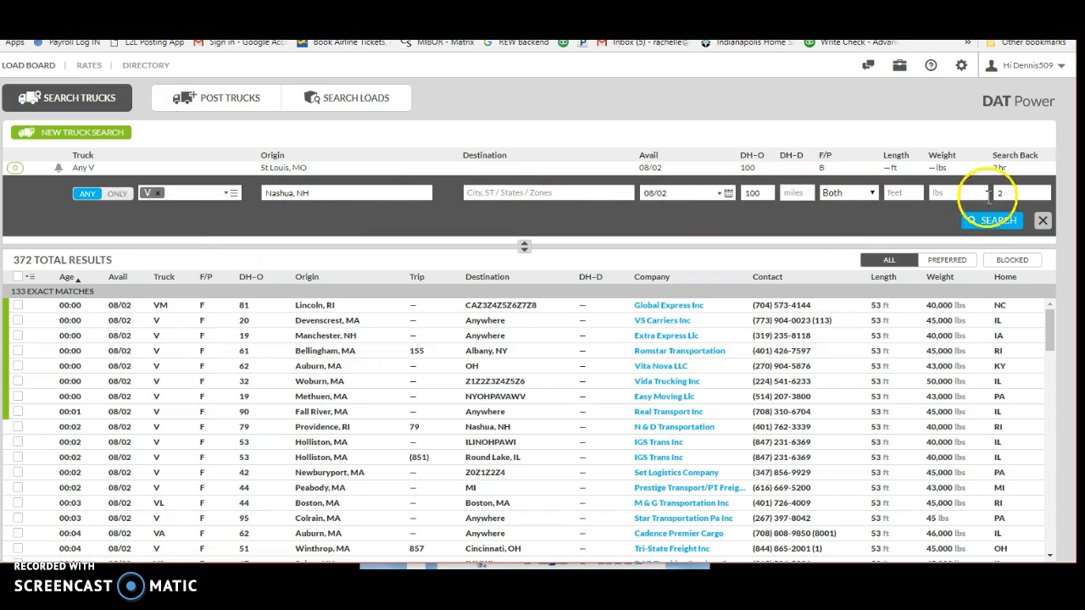
Step: Rerun the Nashua, NH truck search for full and partial loads, returning 388 results
left_click(991, 219)
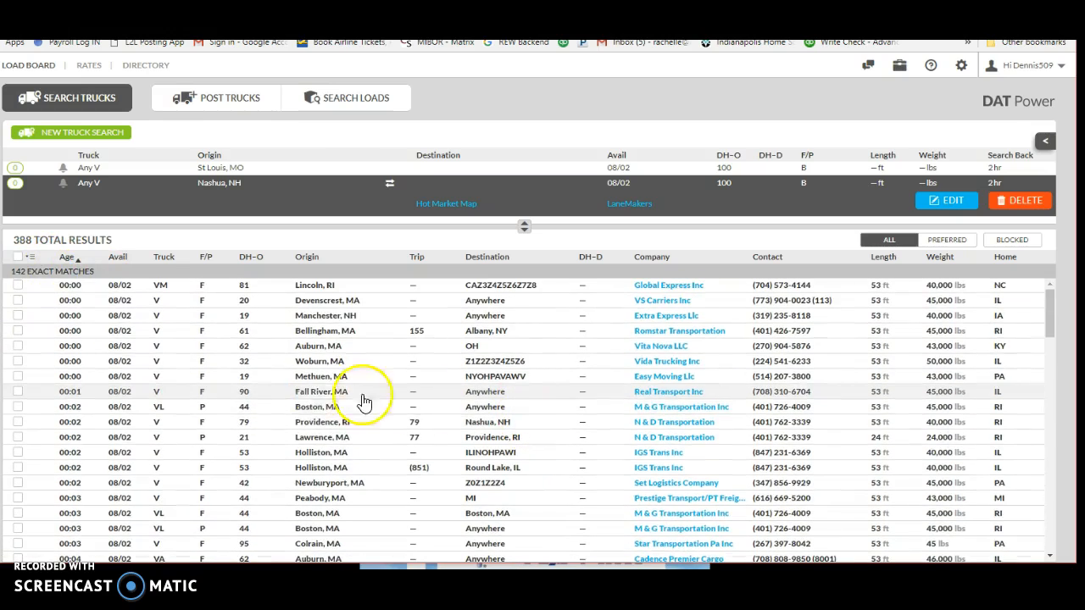
scroll("down", 3)
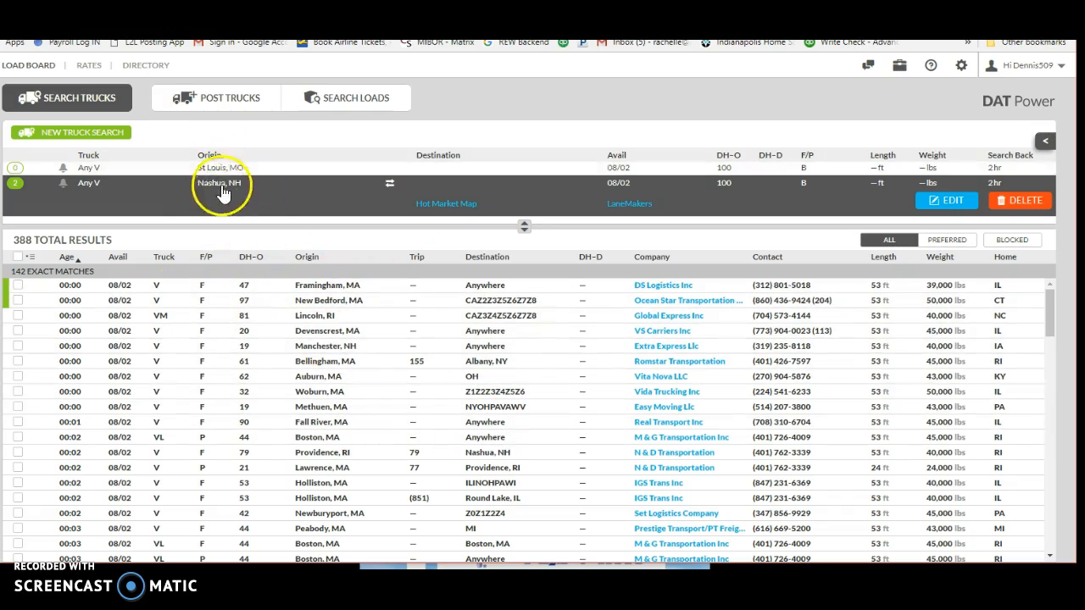
mouse_move(260, 212)
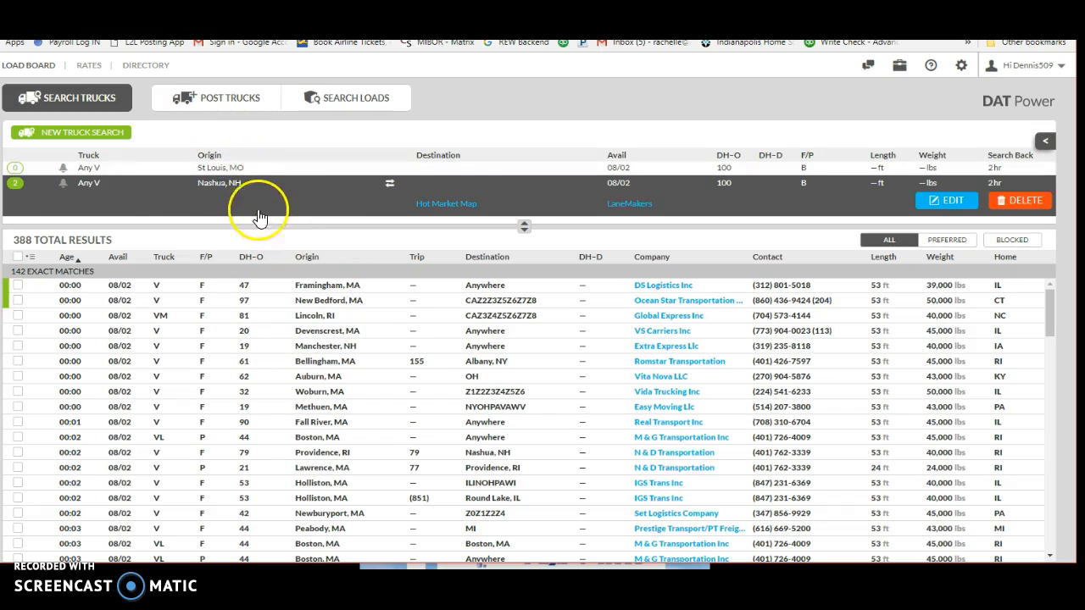
mouse_move(249, 199)
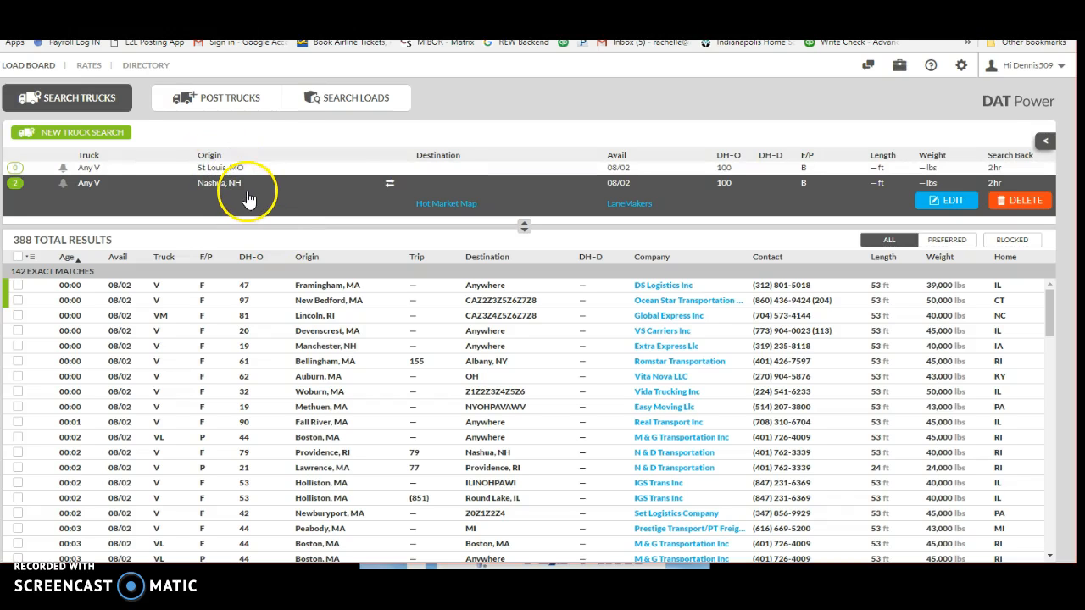
mouse_move(470, 461)
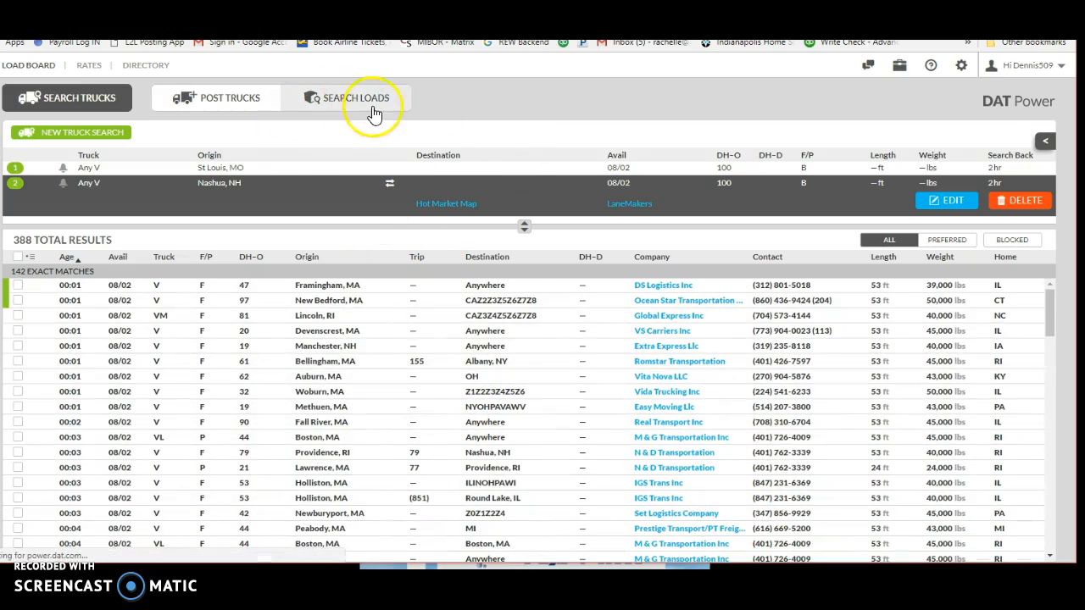
Step: Expand the Hazelwood, MO to Rocky Mt, NC load showing its $2.06/mile, $1,897 spot rate
left_click(346, 97)
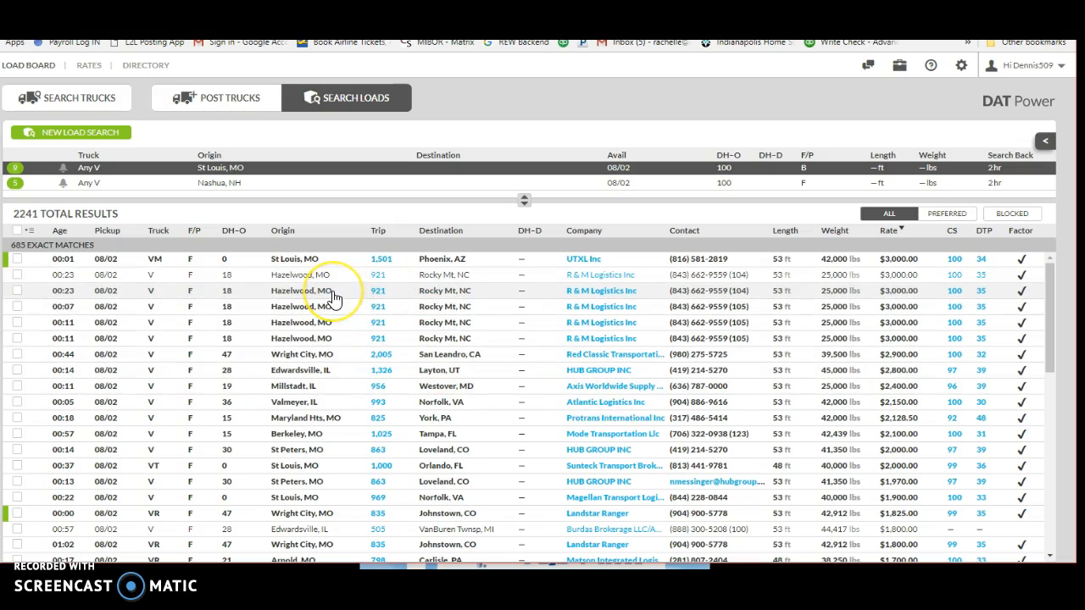
left_click(300, 290)
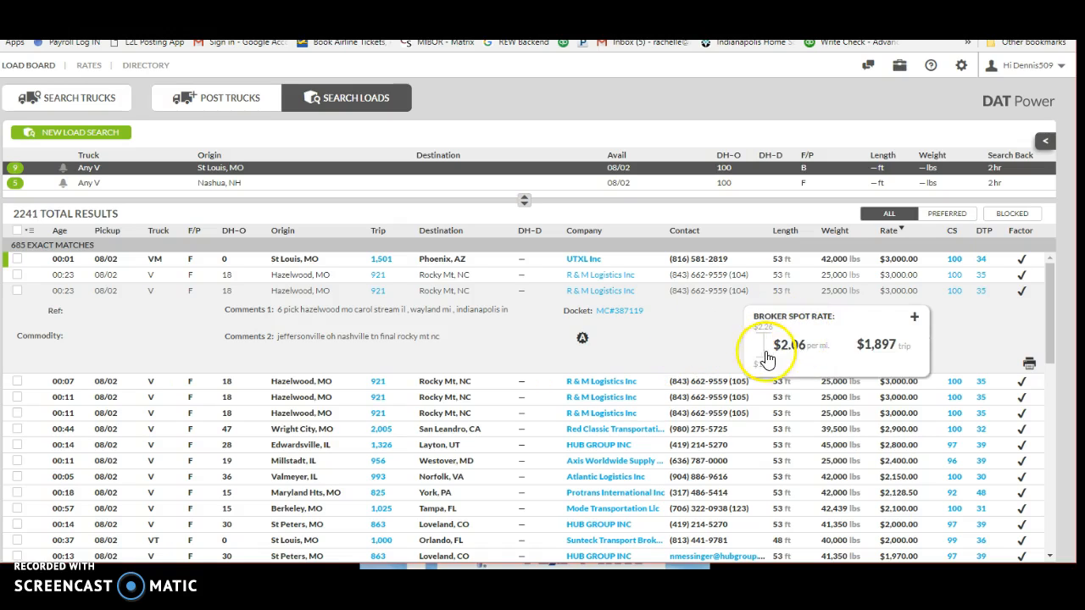
mouse_move(797, 360)
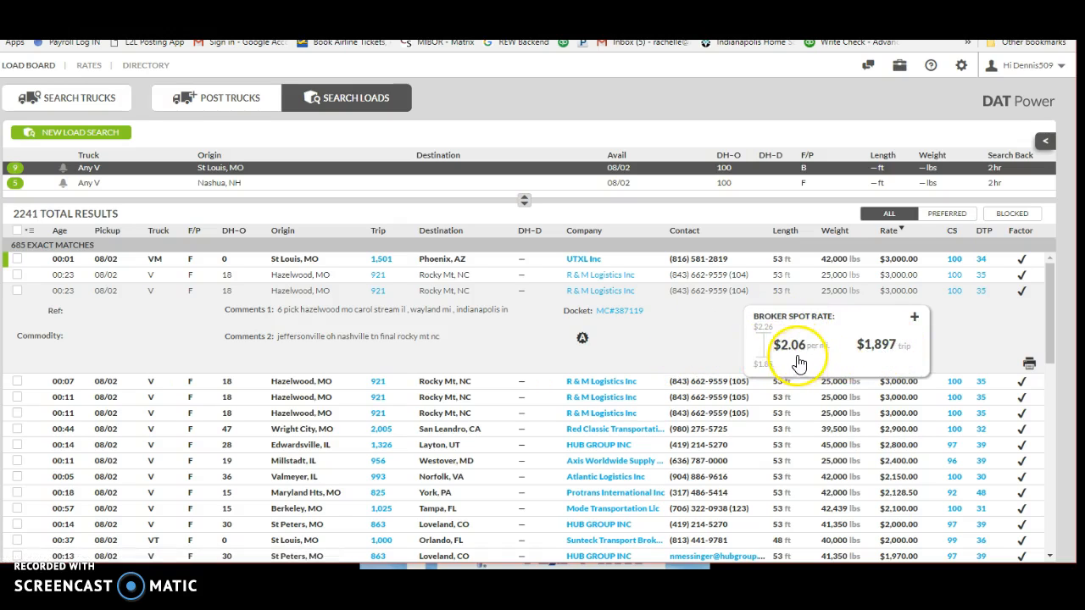